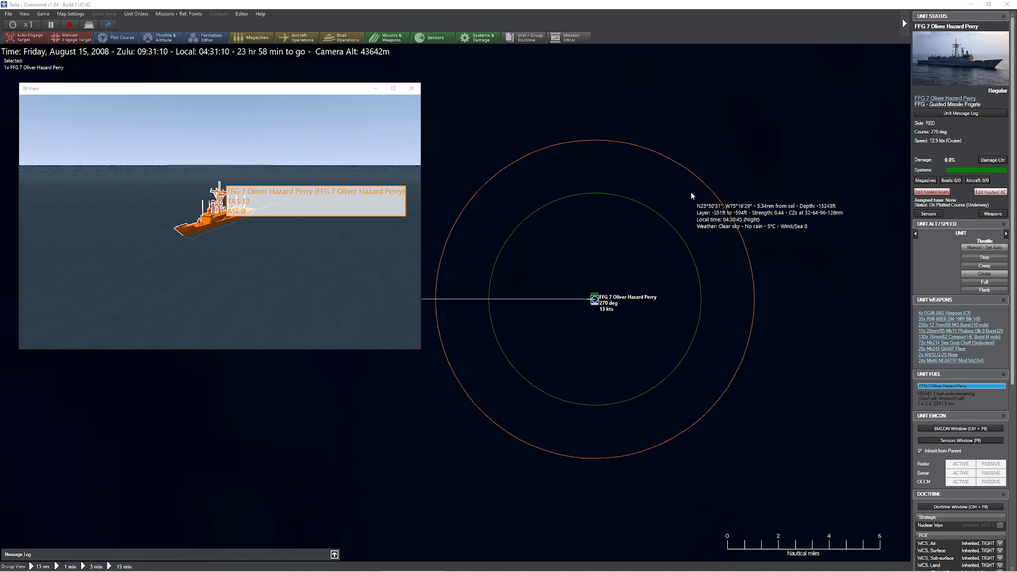
mouse_move(609, 317)
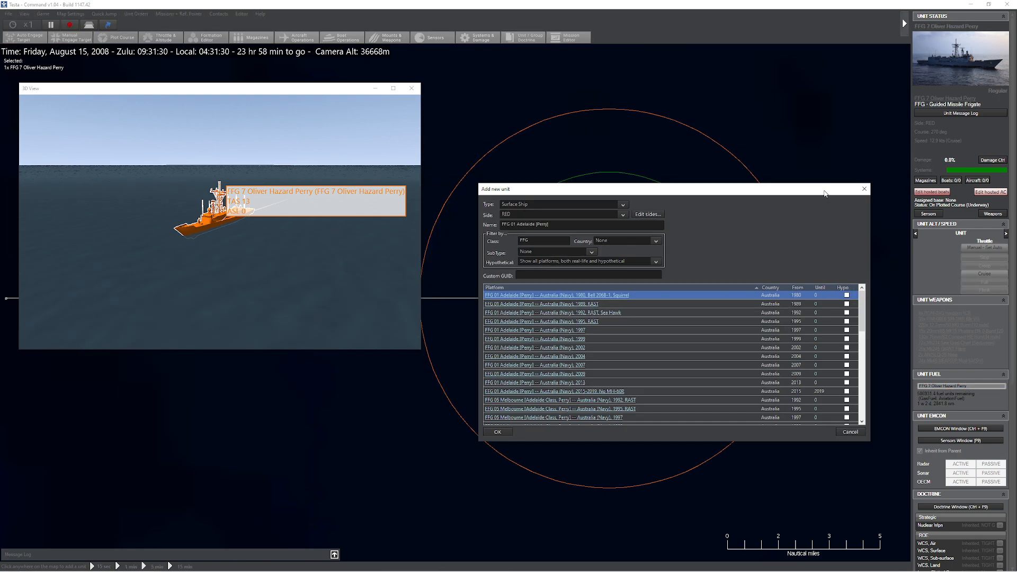
Add a 1986 US Navy F-14A Tomcat with the AIM-54A Phoenix Peacetime BarCAP loadout
click(554, 203)
text(F-14A)
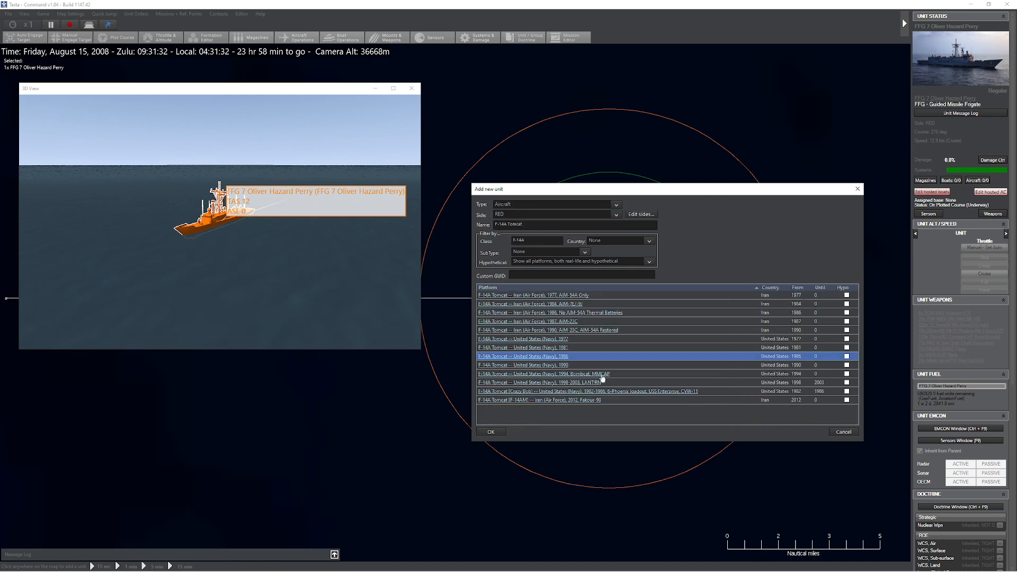
click(491, 431)
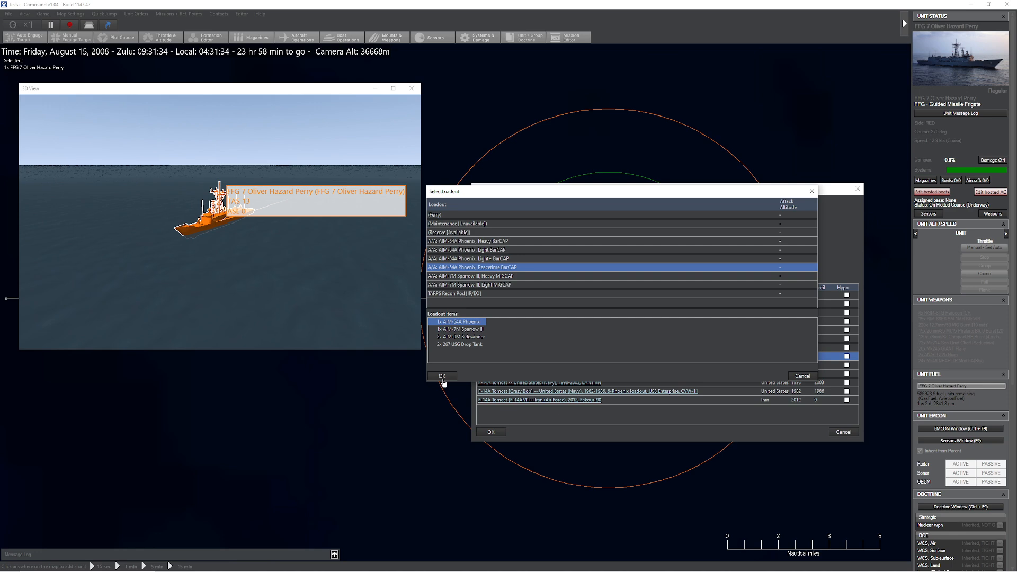
click(442, 375)
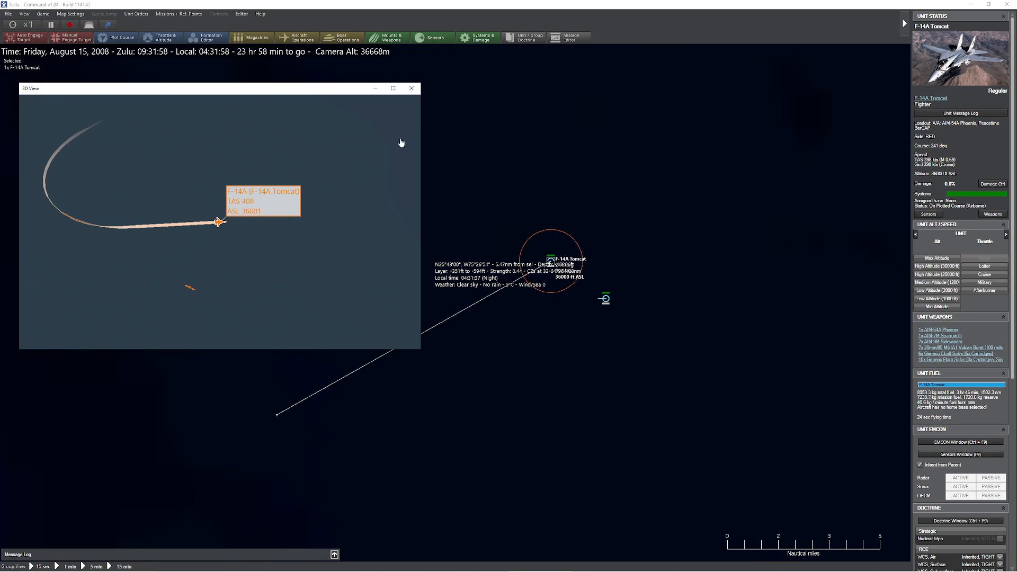
Launch Tacview and load the NevadaAH64NightTownAttack recording from the recent files list
click(410, 87)
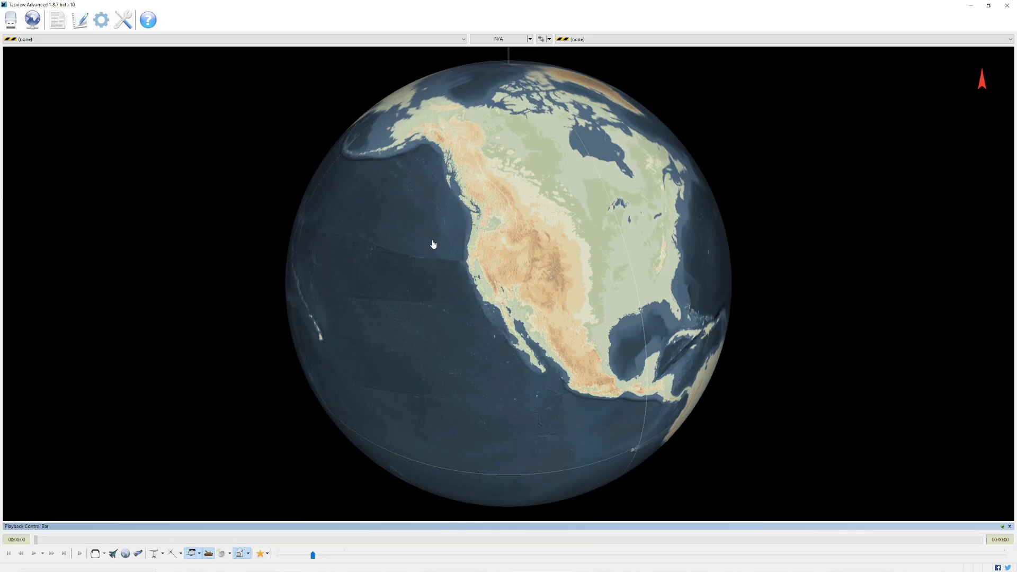
click(12, 19)
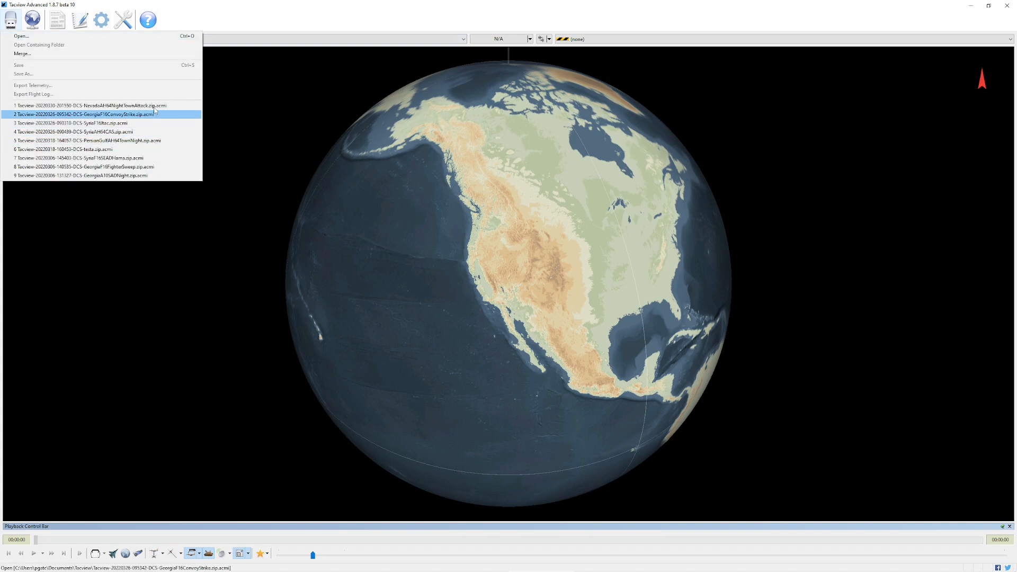
click(85, 105)
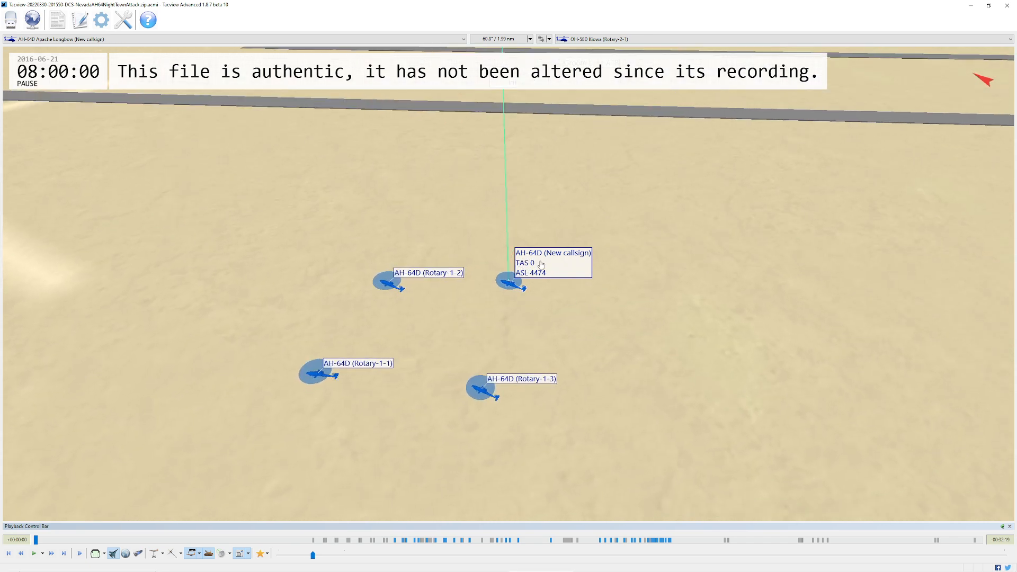
mouse_move(546, 275)
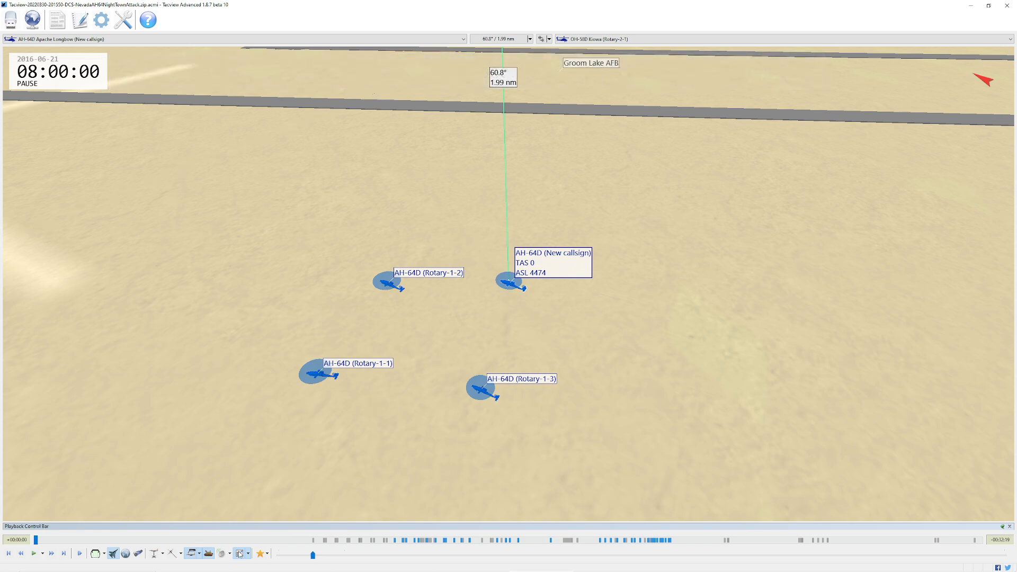
Uncheck Pilot Name for unselected aircraft labels so Apaches read just 'AH-64D'
click(240, 553)
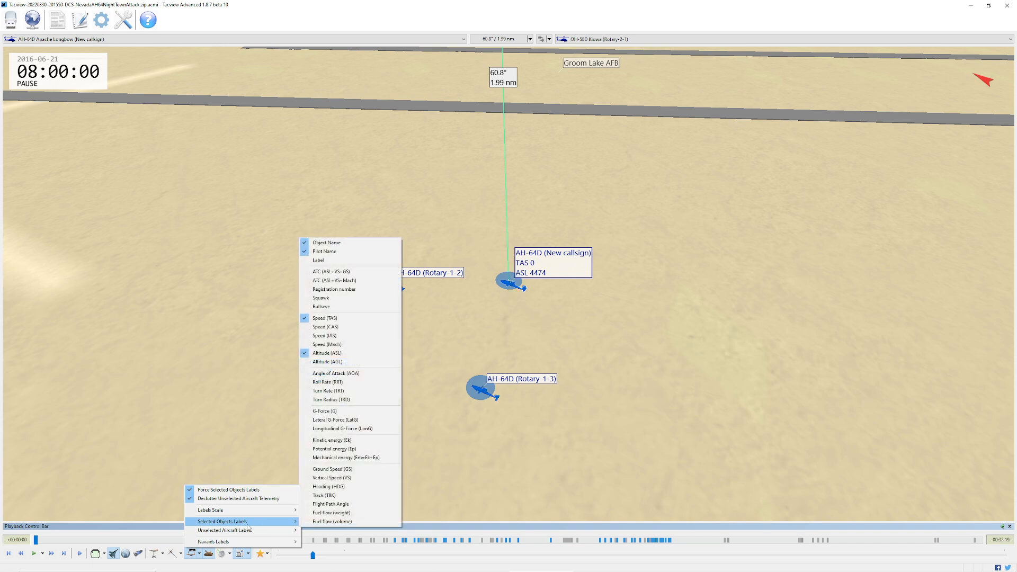
mouse_move(224, 530)
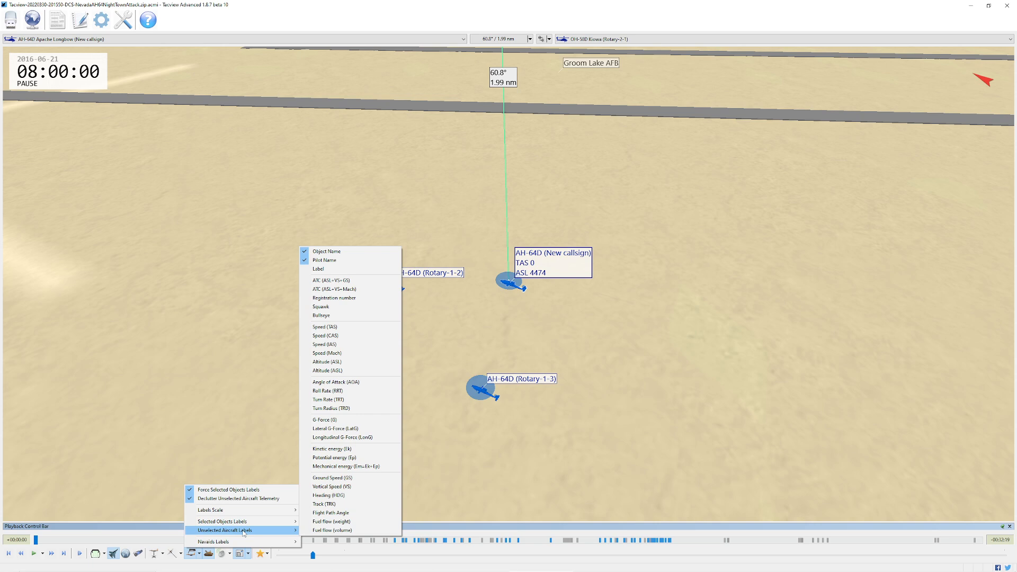
mouse_move(243, 521)
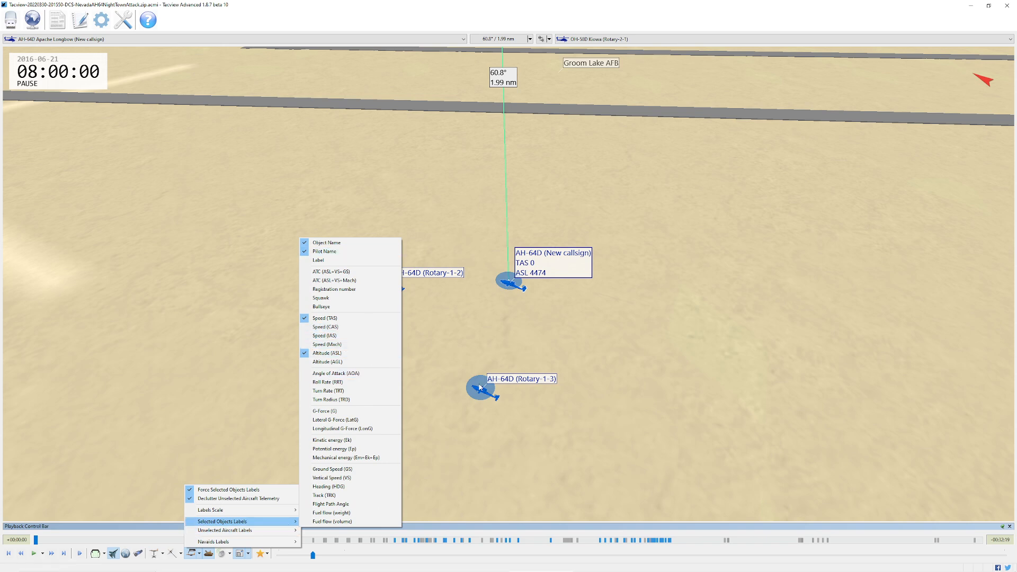
mouse_move(224, 530)
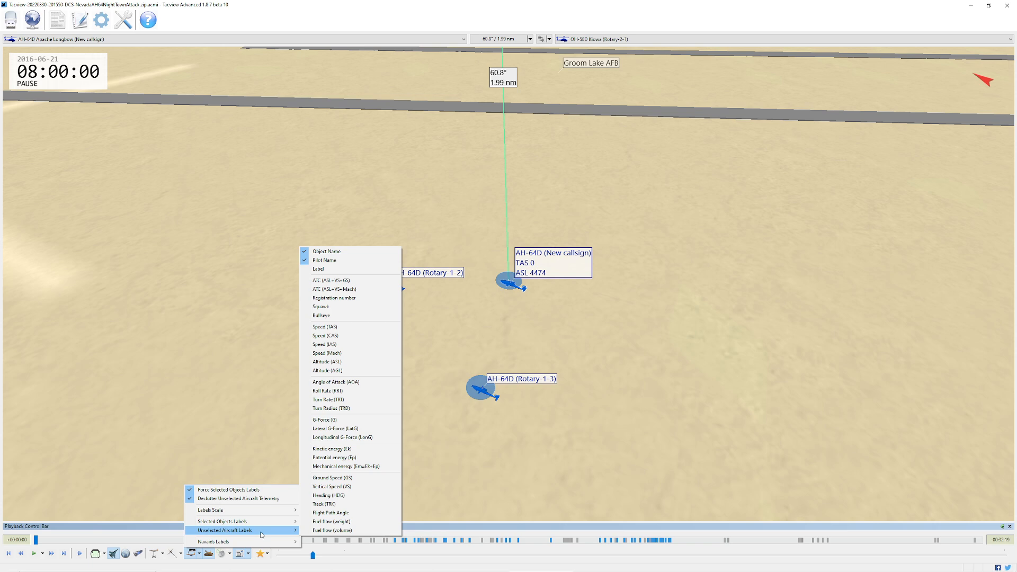
click(345, 275)
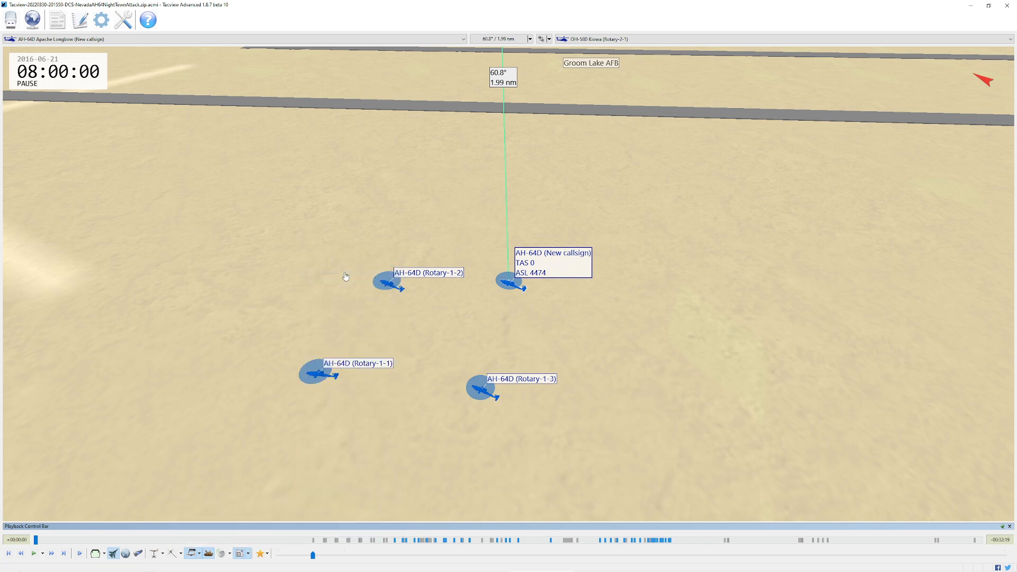
click(482, 391)
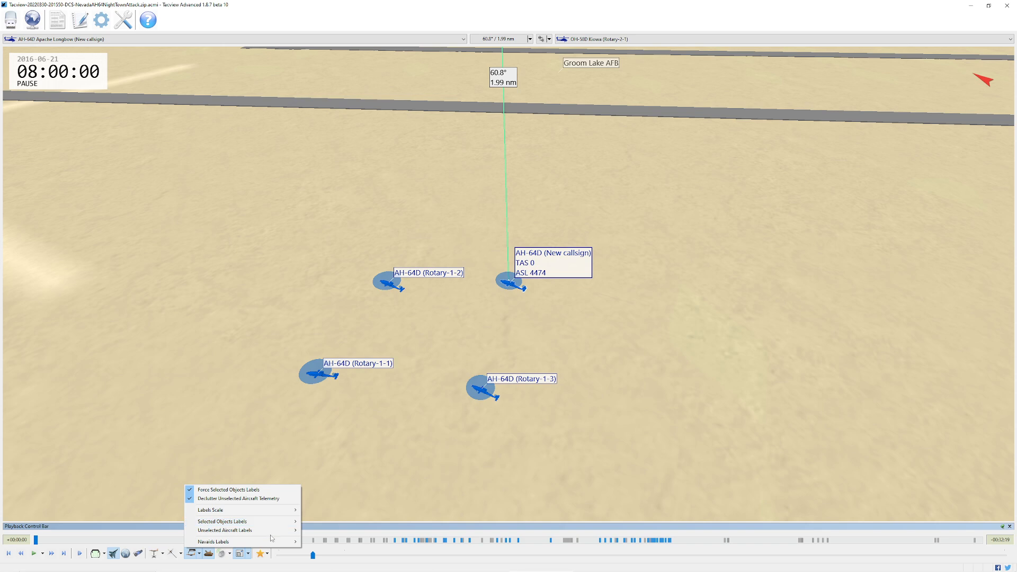
click(226, 530)
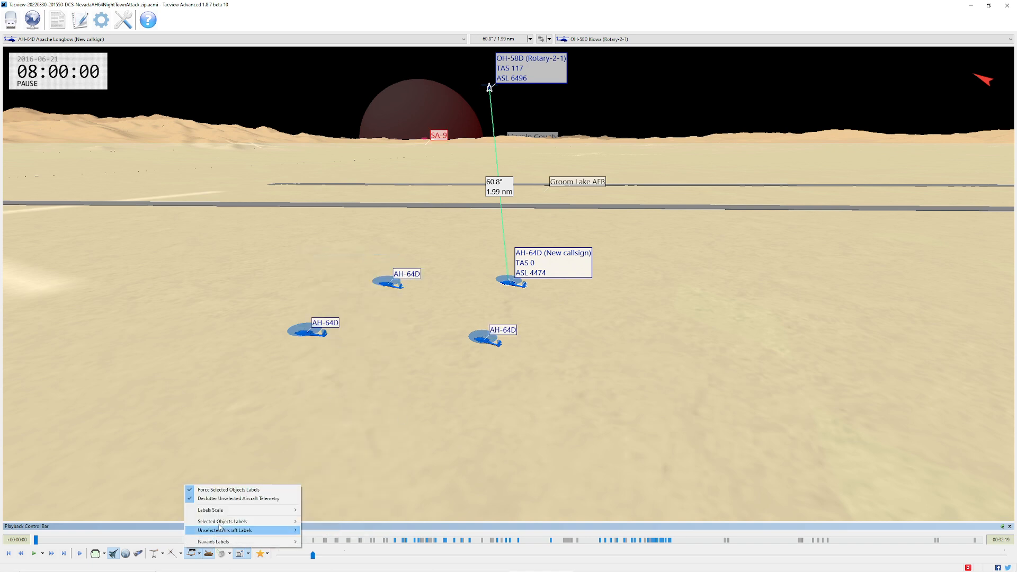
Enable an extra telemetry field, such as speed, on unselected aircraft labels
click(223, 530)
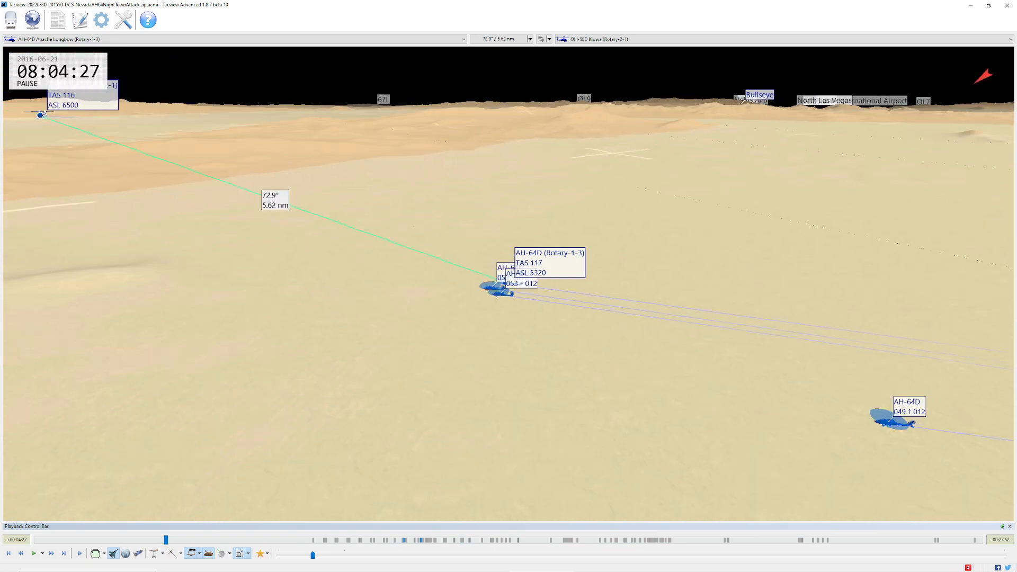
mouse_move(904, 418)
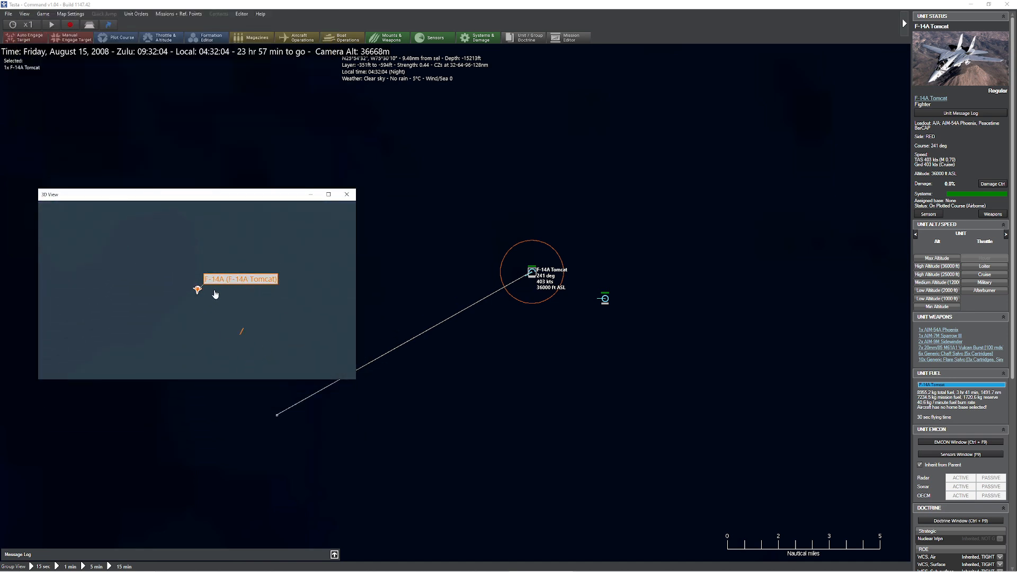
mouse_move(226, 301)
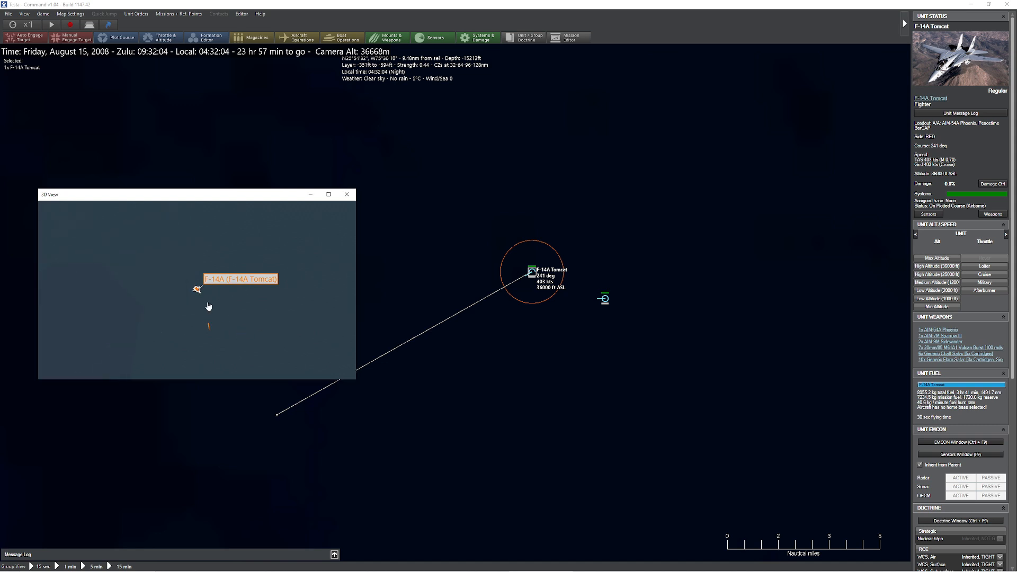
Set the selected Tomcat's altitude to Low Altitude (1000 ft) in Throttle & Altitude
click(51, 24)
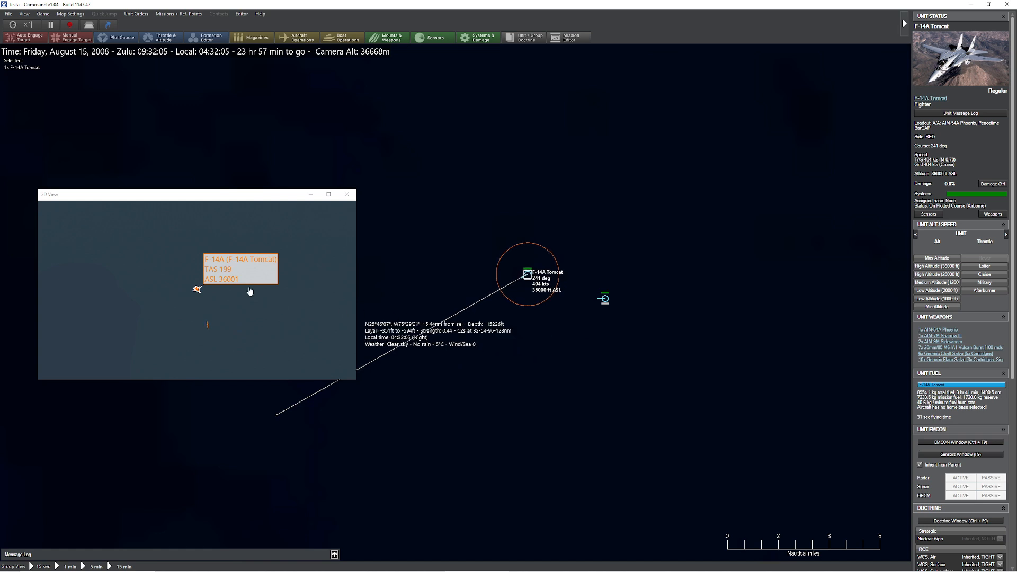
mouse_move(205, 324)
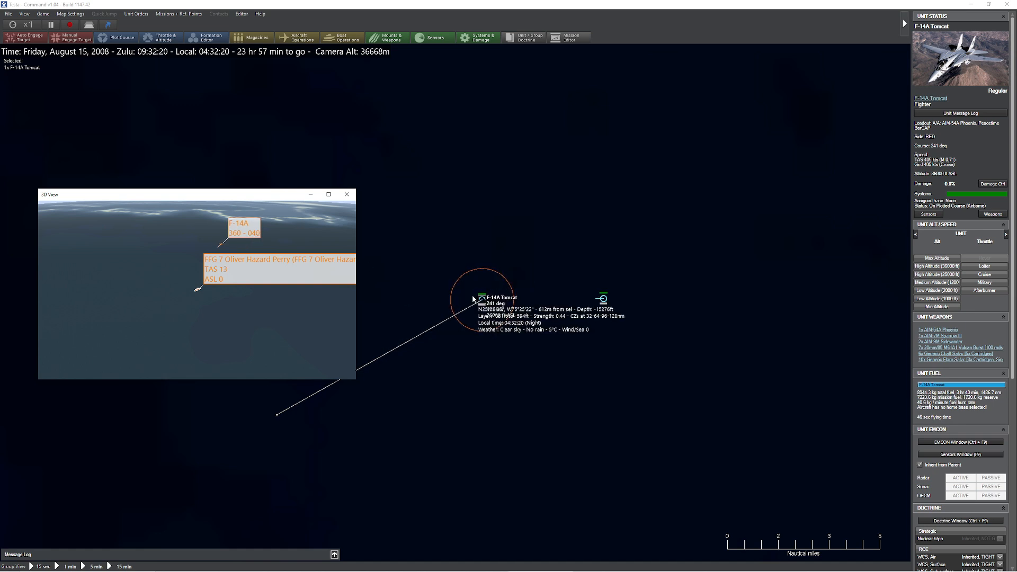
click(161, 37)
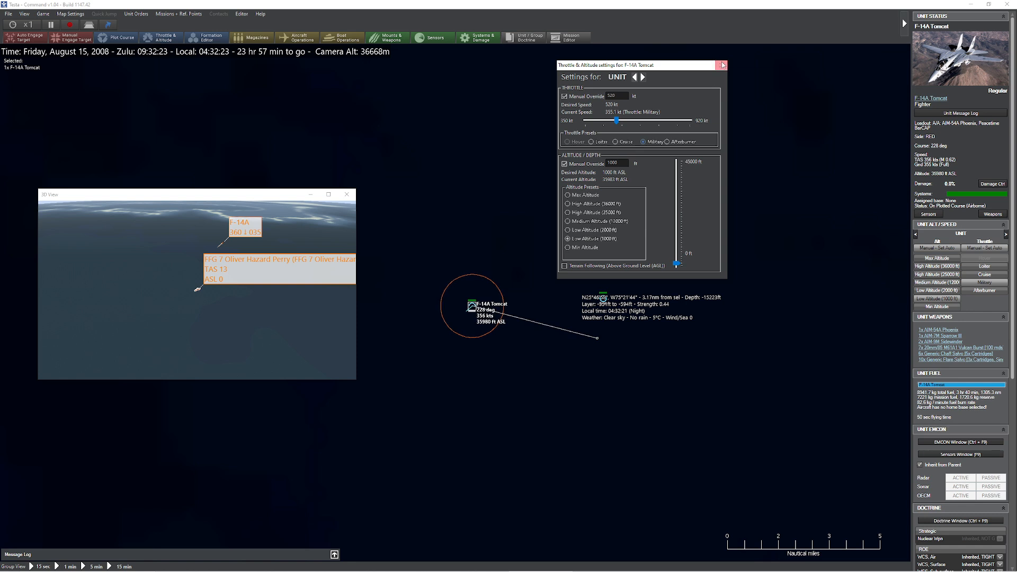
click(722, 64)
text(tac)
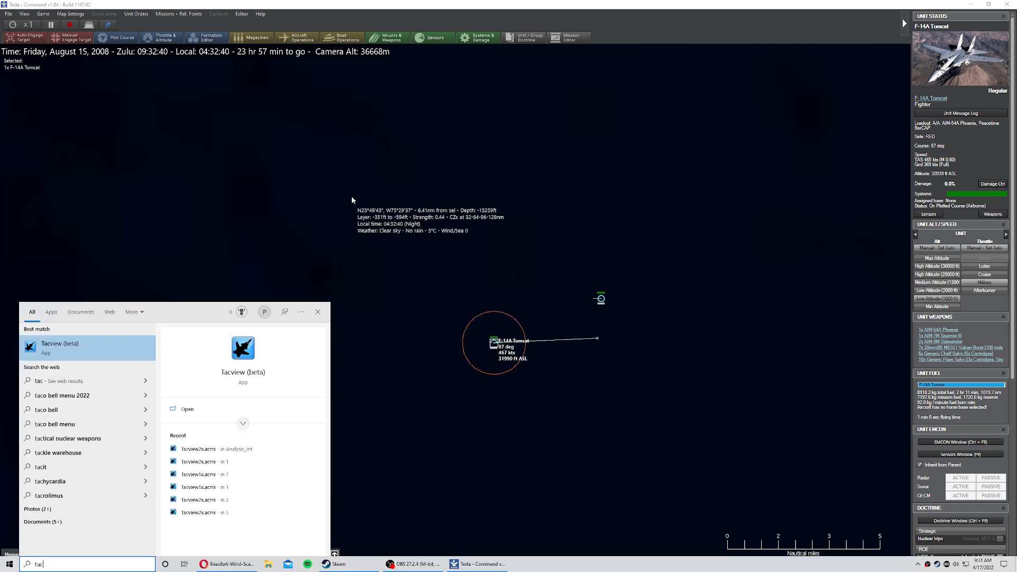
Import the NevadaAH64NightTownAttack .acmi recording and bring up the Labels menu
click(87, 347)
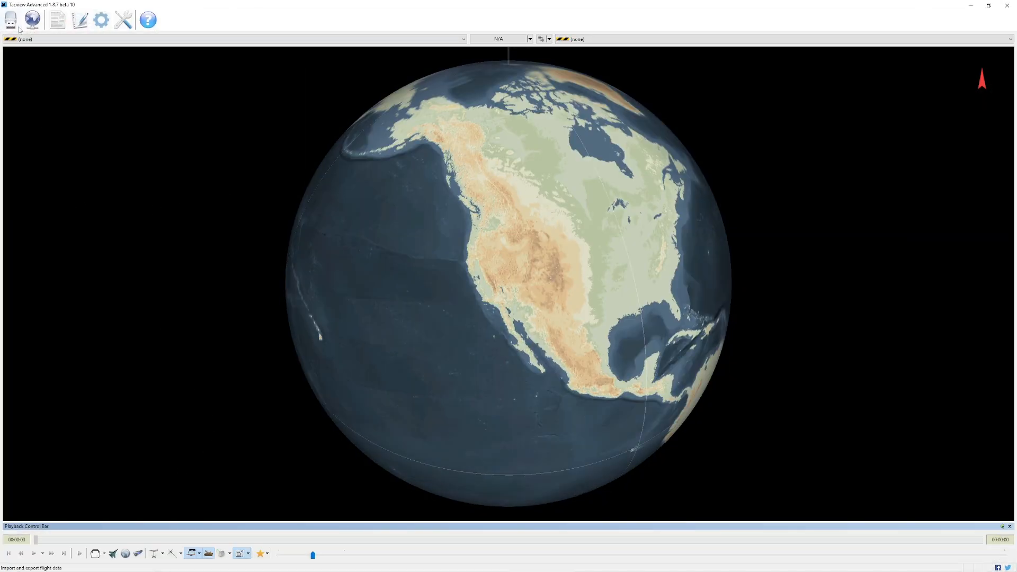
click(10, 20)
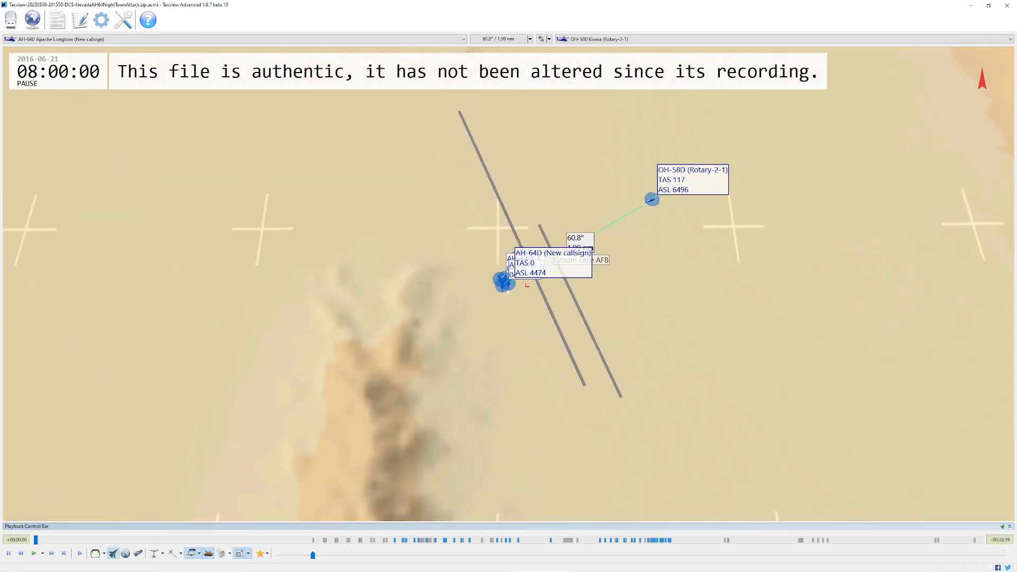
click(204, 552)
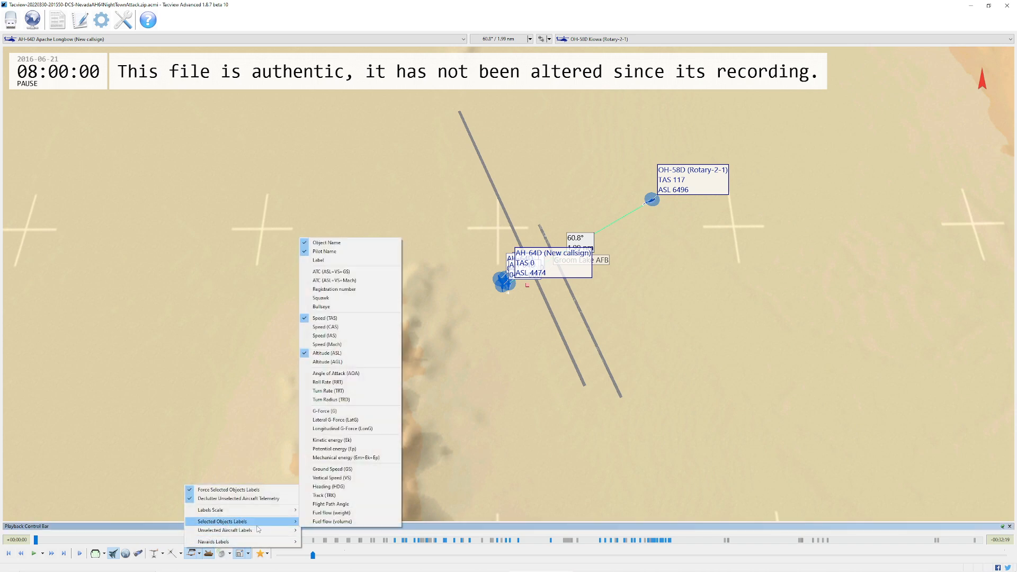
mouse_move(223, 530)
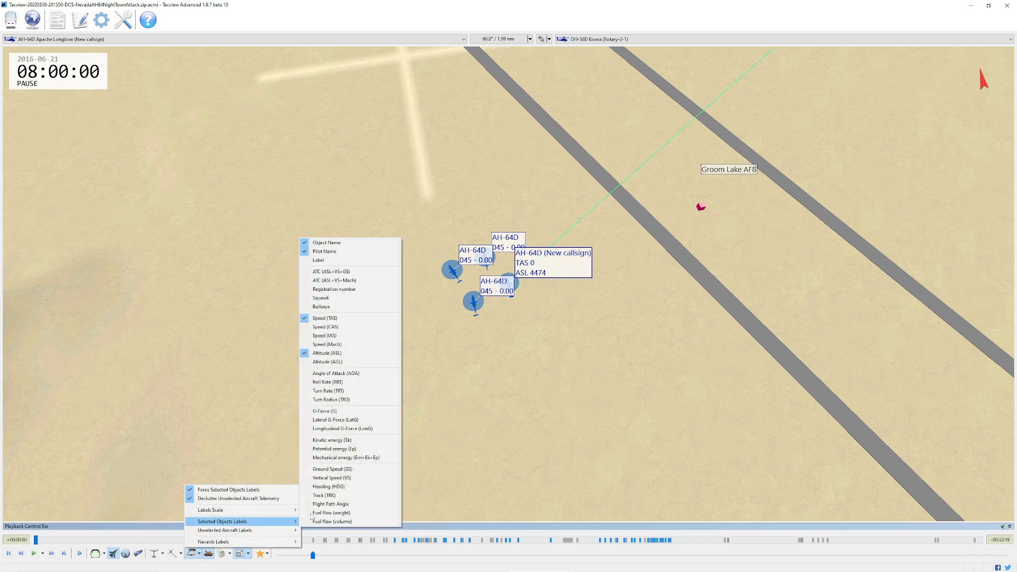
mouse_move(324, 251)
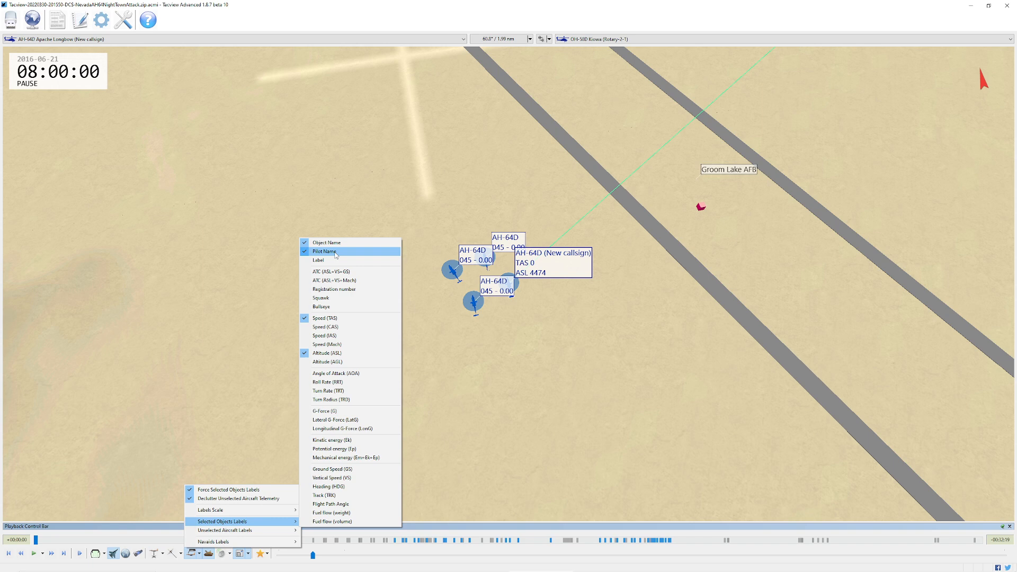
Drop the type from the selected label and show Rotary-1 callsigns on unselected aircraft
click(281, 494)
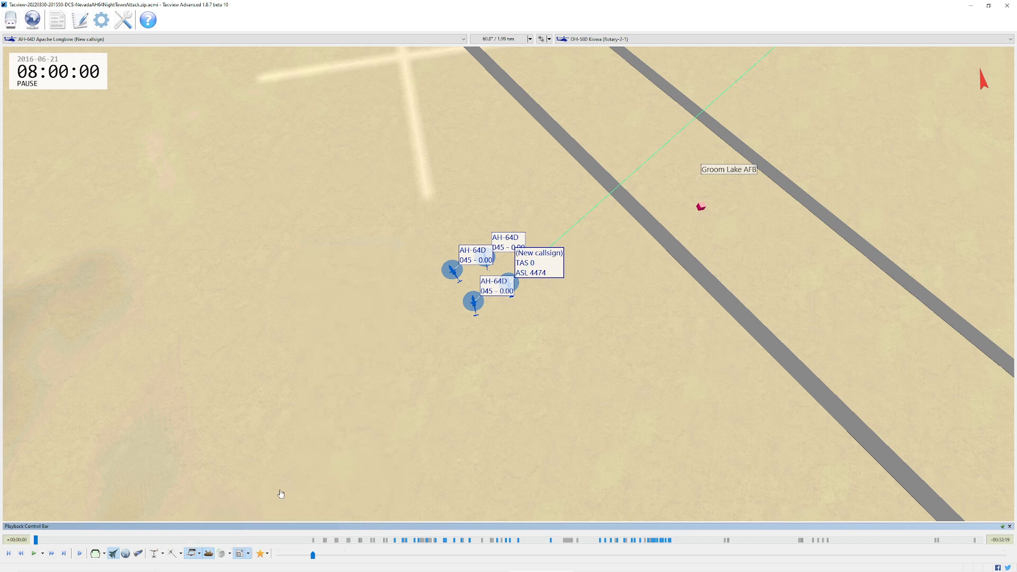
click(209, 553)
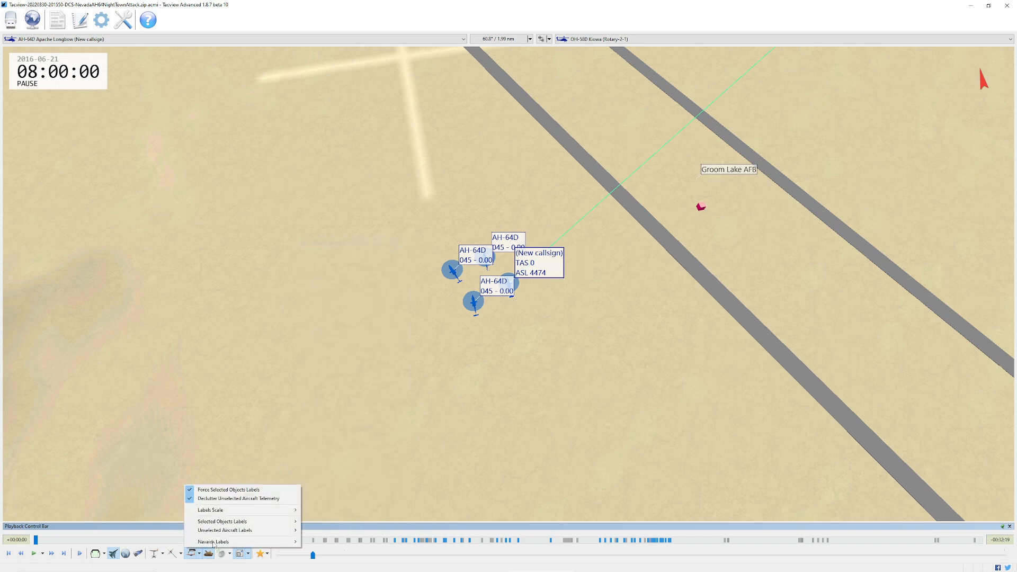
click(223, 530)
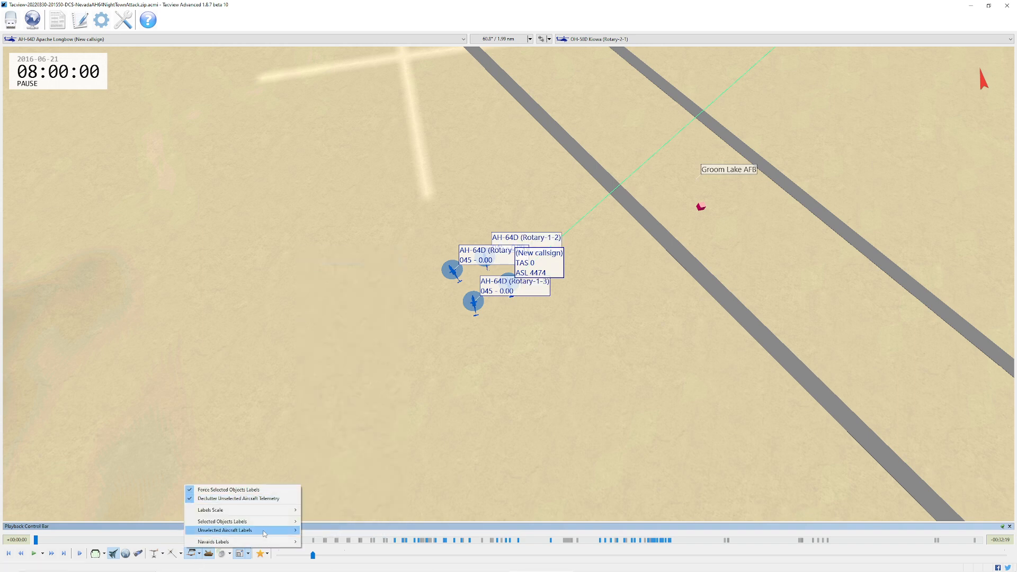
click(225, 530)
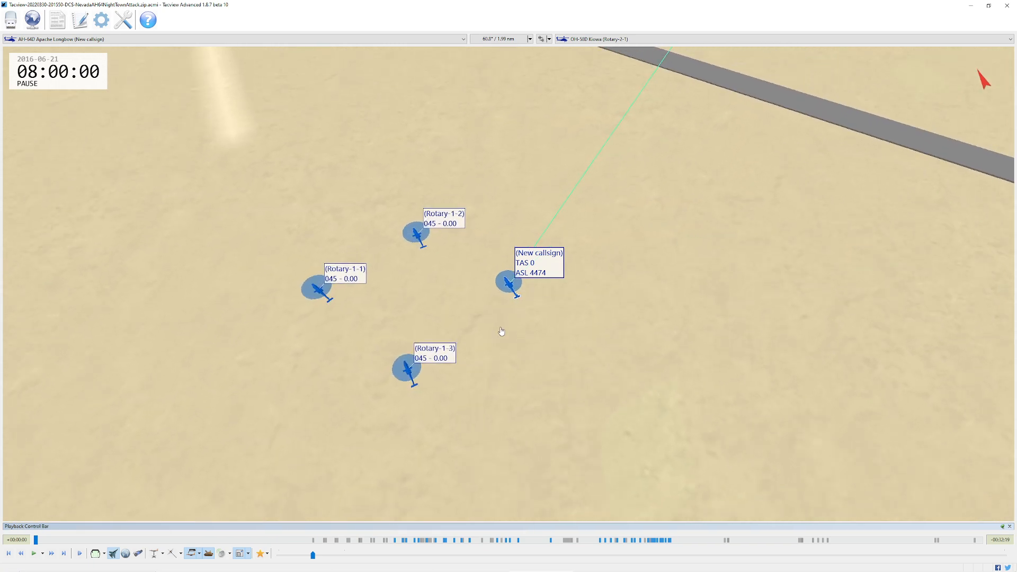
mouse_move(520, 317)
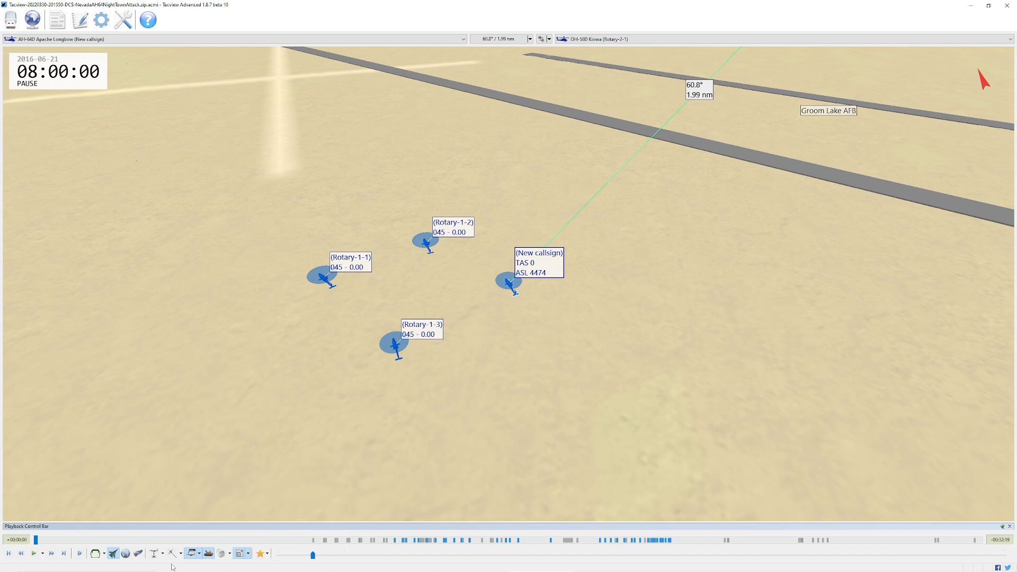
click(223, 522)
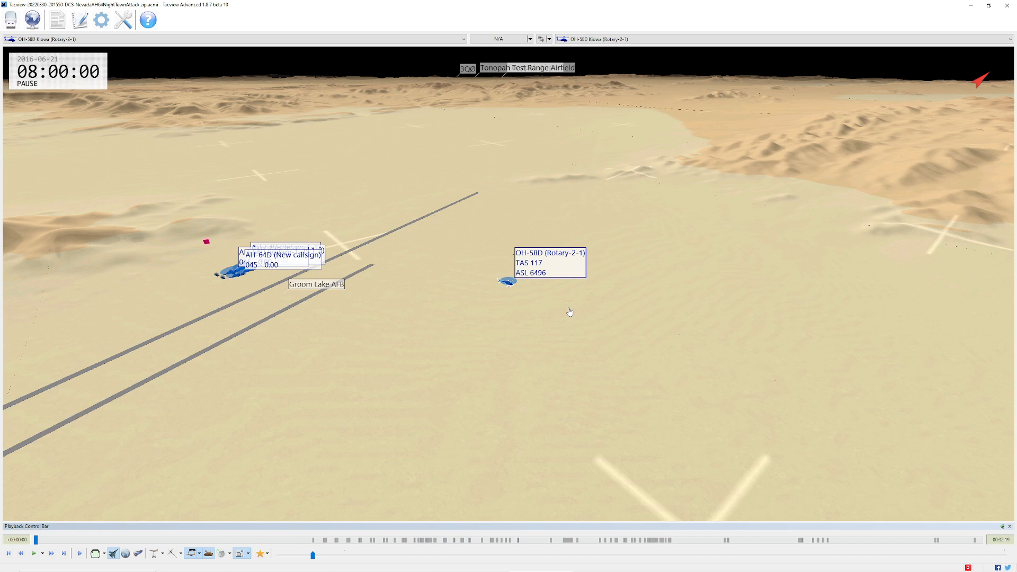
mouse_move(272, 277)
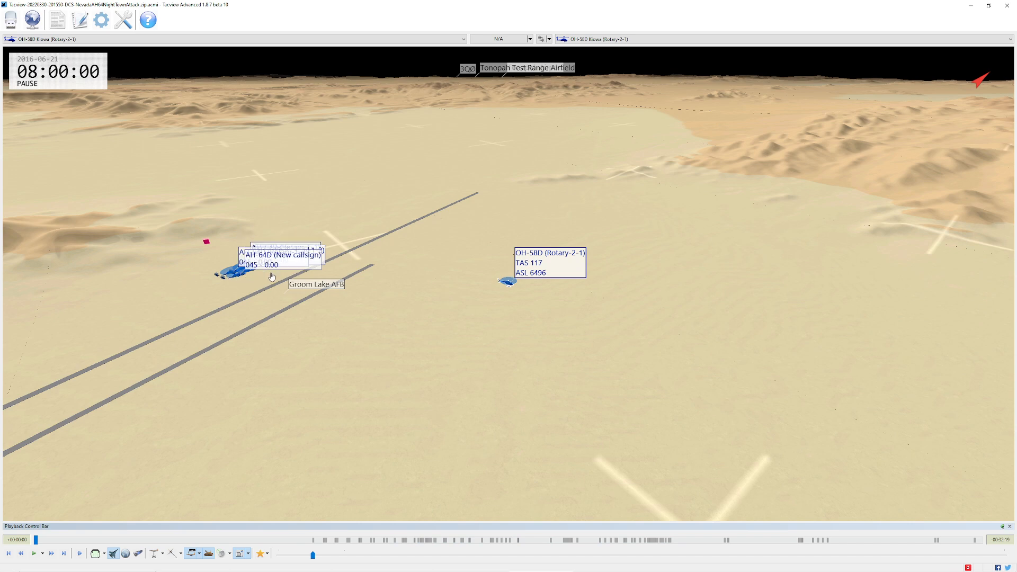
mouse_move(219, 545)
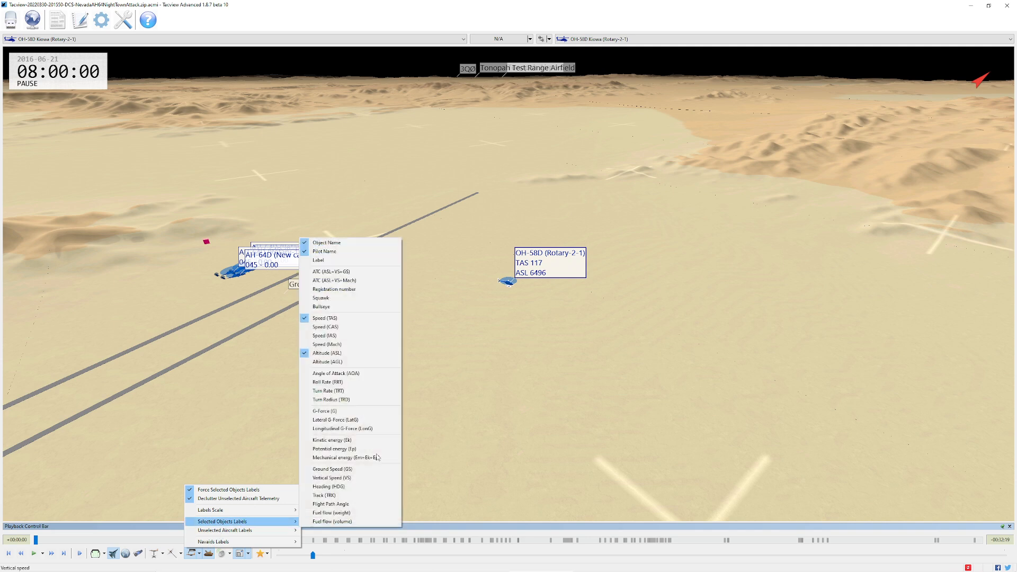
mouse_move(322, 306)
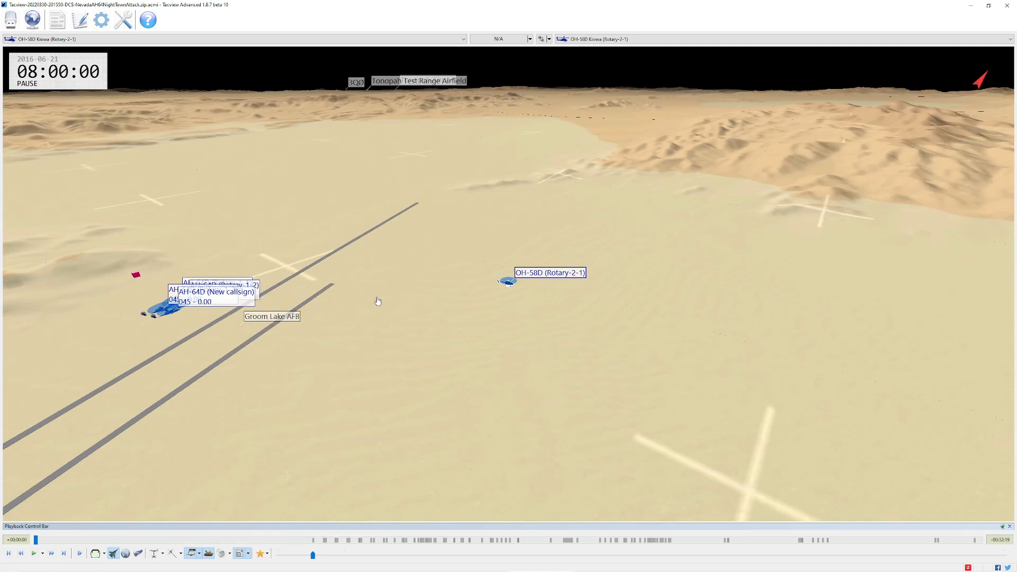
mouse_move(509, 292)
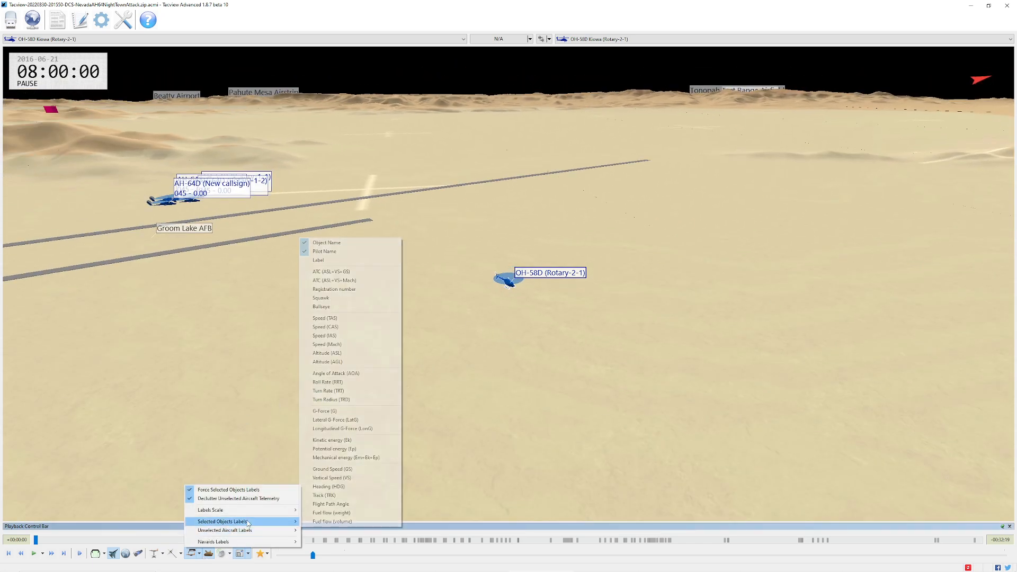
mouse_move(334, 280)
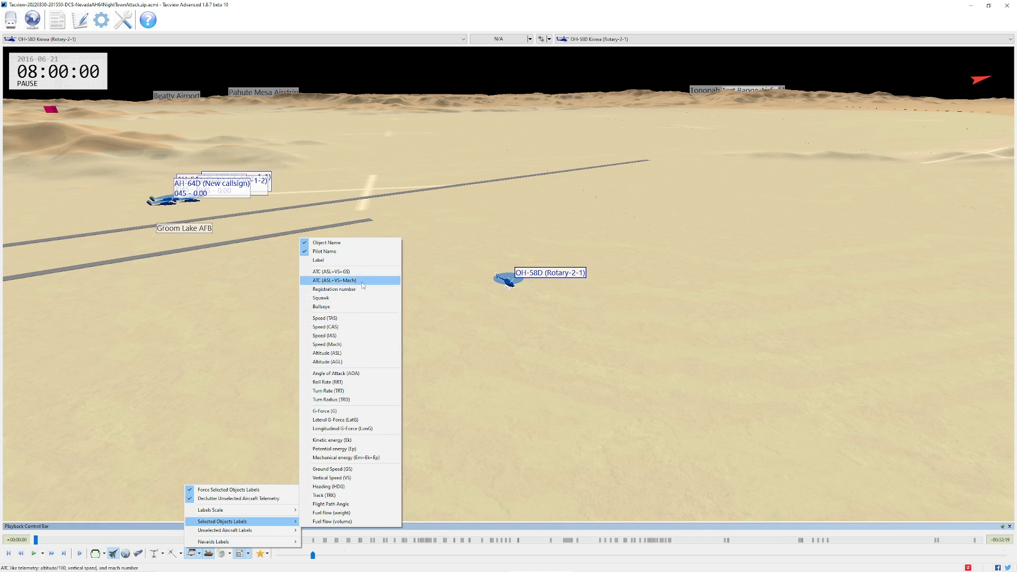
mouse_move(360, 448)
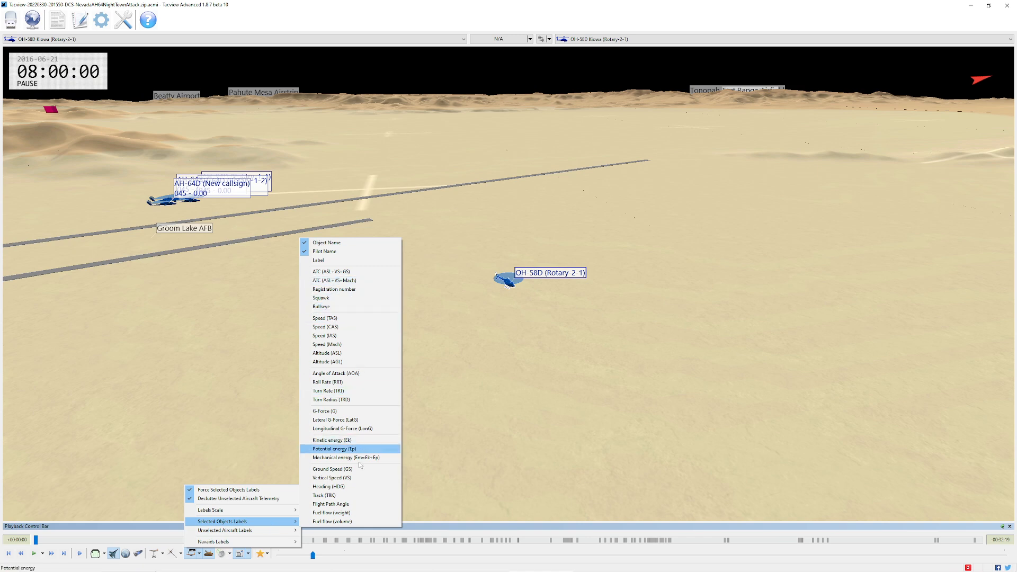
mouse_move(358, 463)
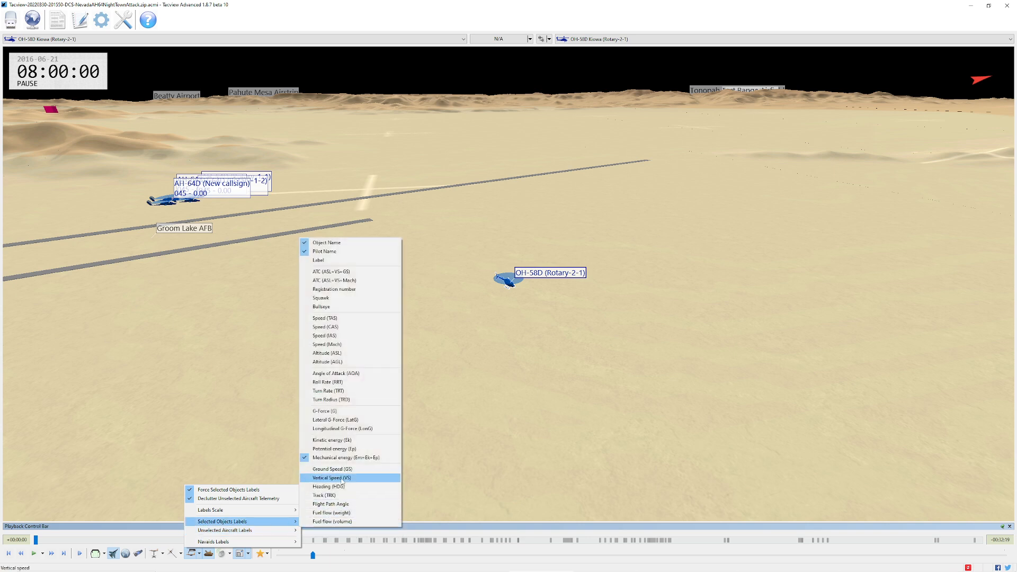
Add a mechanical energy field to the selected OH-58D label
click(331, 478)
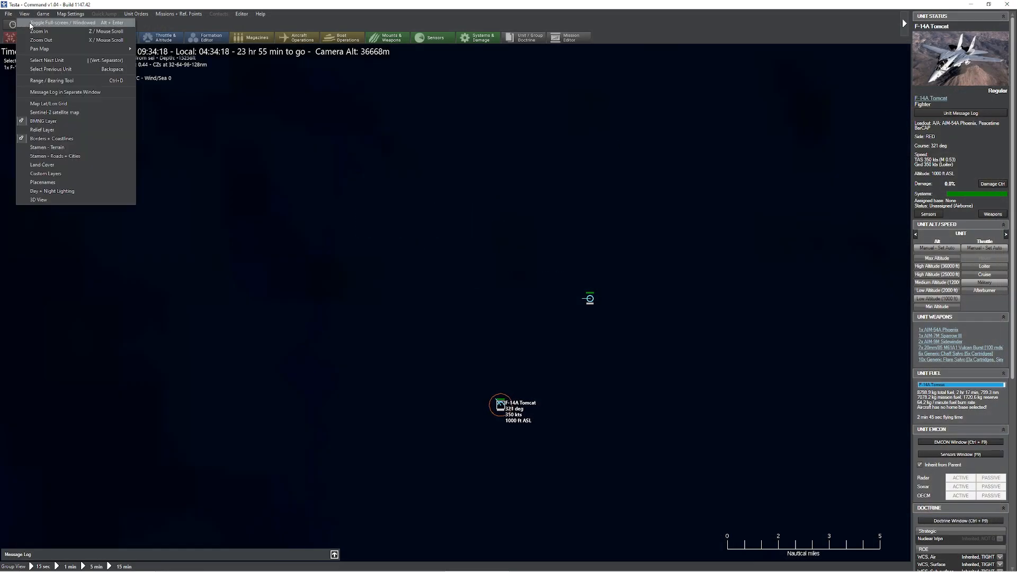
Open the 3D View on the F-14A and review its Throttle & Altitude settings
click(38, 199)
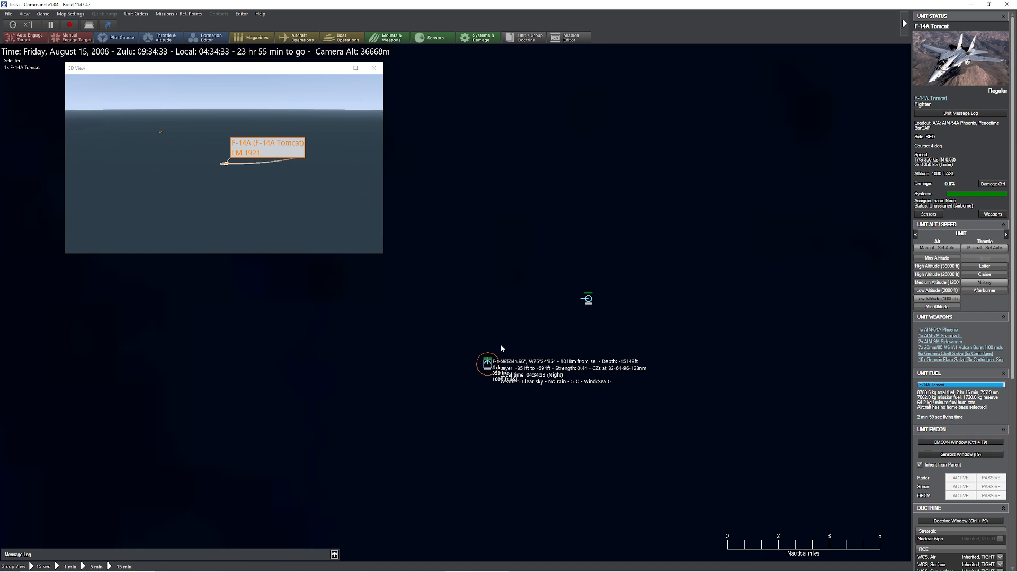
click(162, 37)
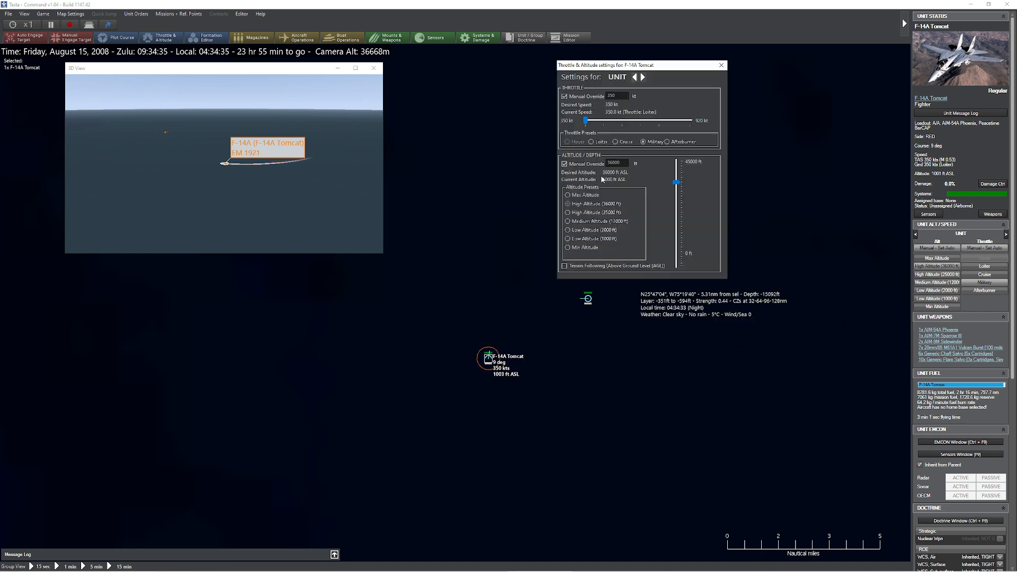
click(720, 65)
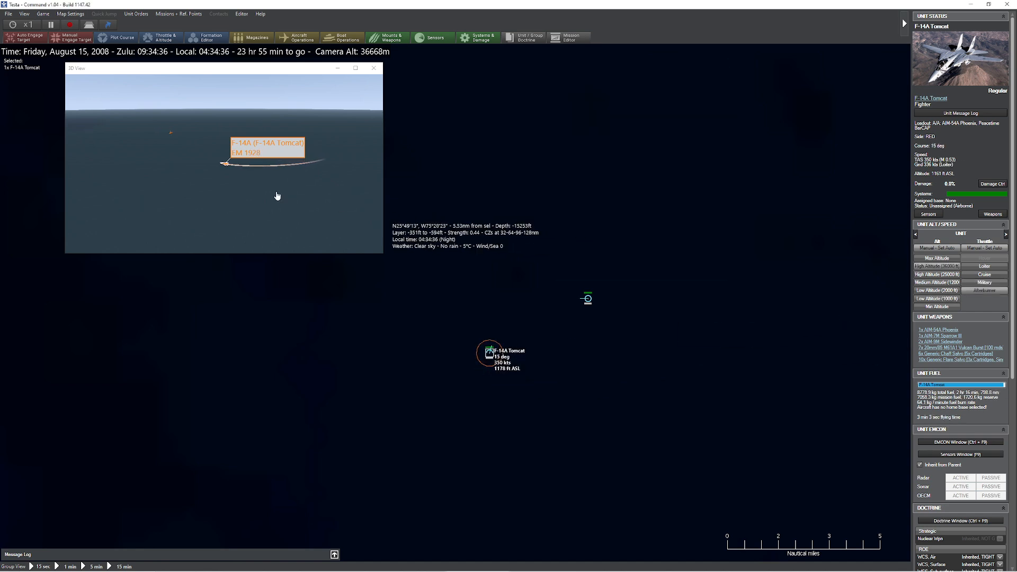